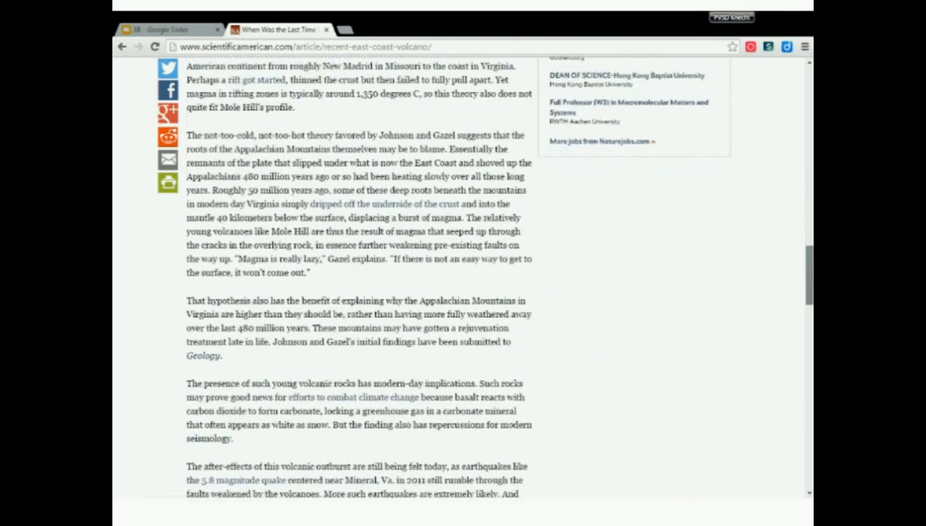
- Follow links from the volcano article to Geology, its news page, then the TerraDaily ammonite methane seeps story
{"action": "left_click", "coordinate": [203, 356]}
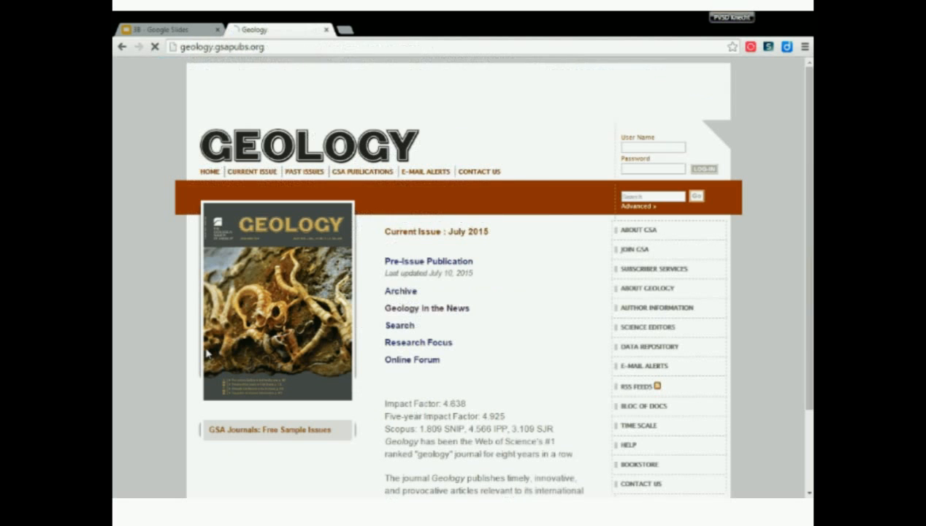
{"action": "left_click", "coordinate": [426, 307]}
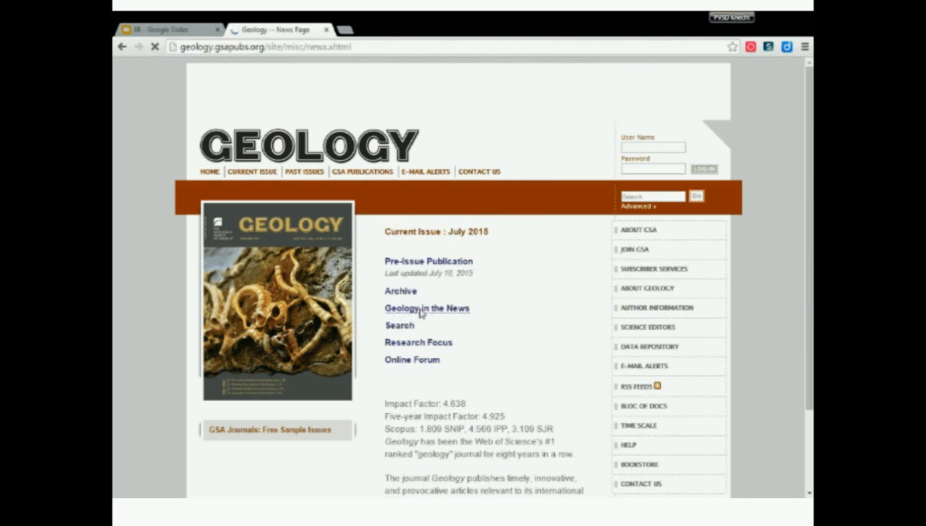
{"action": "left_click", "coordinate": [427, 307]}
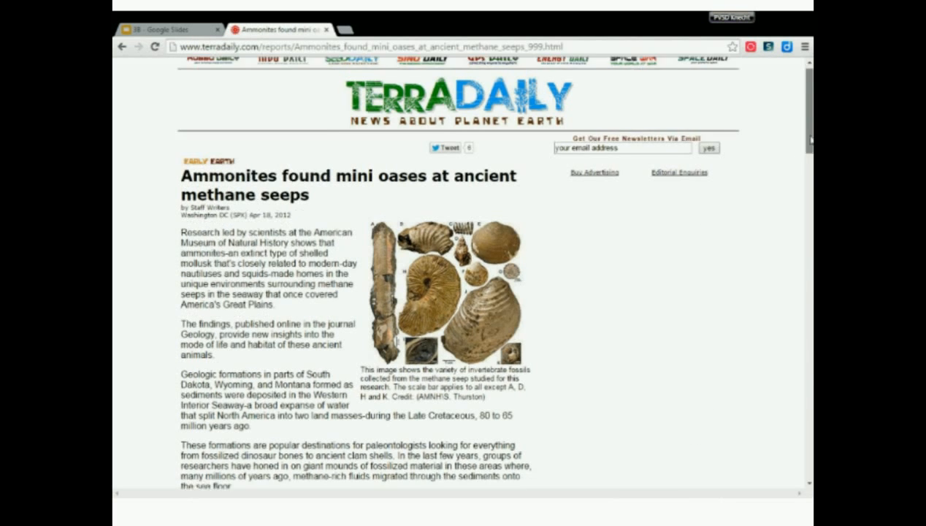
- Scroll down through the Wikipedia Volcano article
{"action": "scroll", "scroll_direction": "down", "scroll_amount": 3}
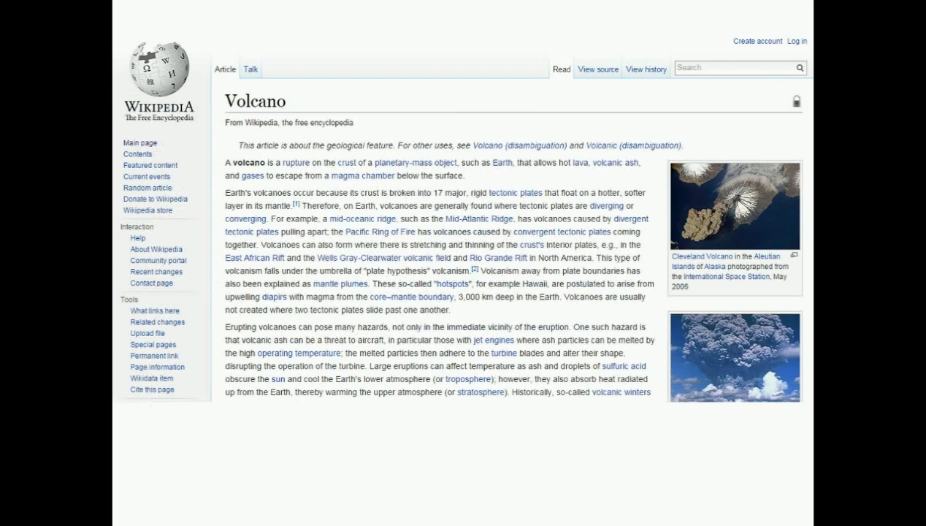
- Scroll further down the Volcano article before returning to the Geology news page
{"action": "scroll", "scroll_direction": "down", "scroll_amount": 3}
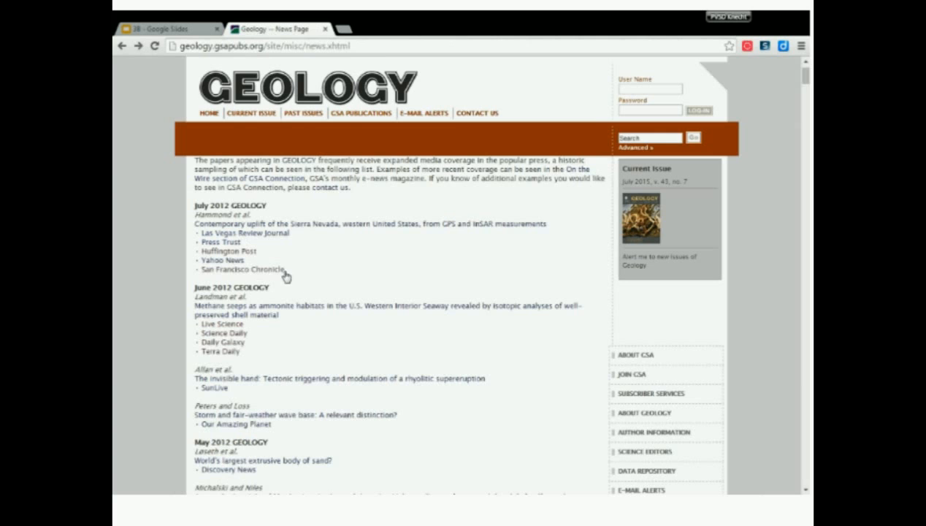
- Reach the Weather Wiz Kids volcano page and follow 'Click Here' to the UC Berkeley Continental Drift animation
{"action": "left_click", "coordinate": [242, 269]}
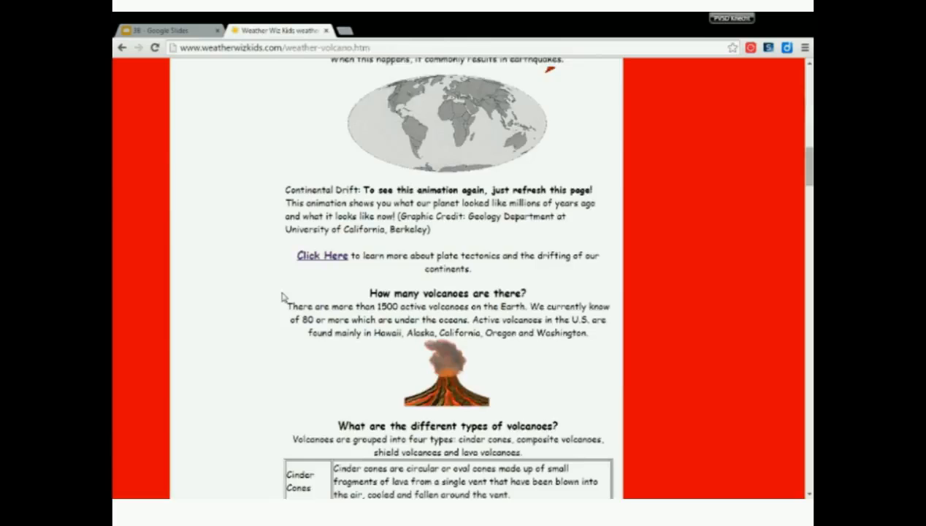
{"action": "left_click", "coordinate": [321, 254]}
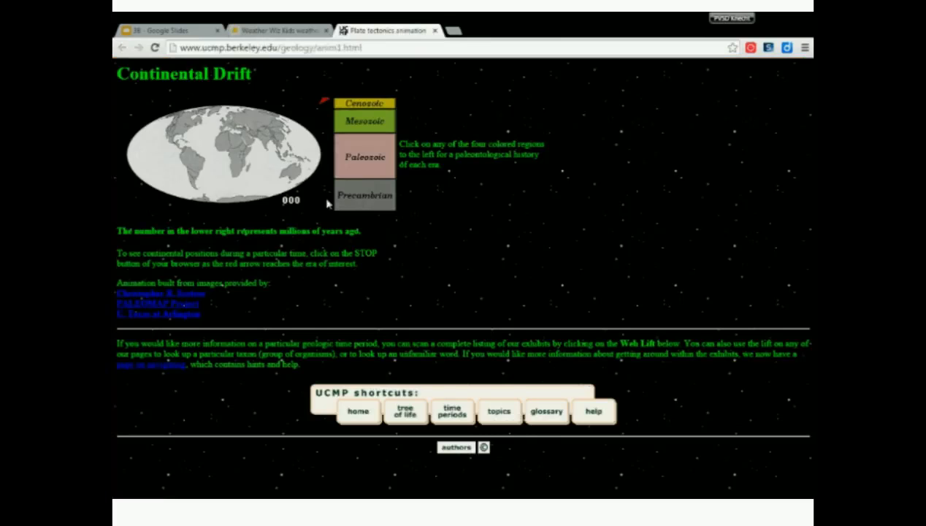